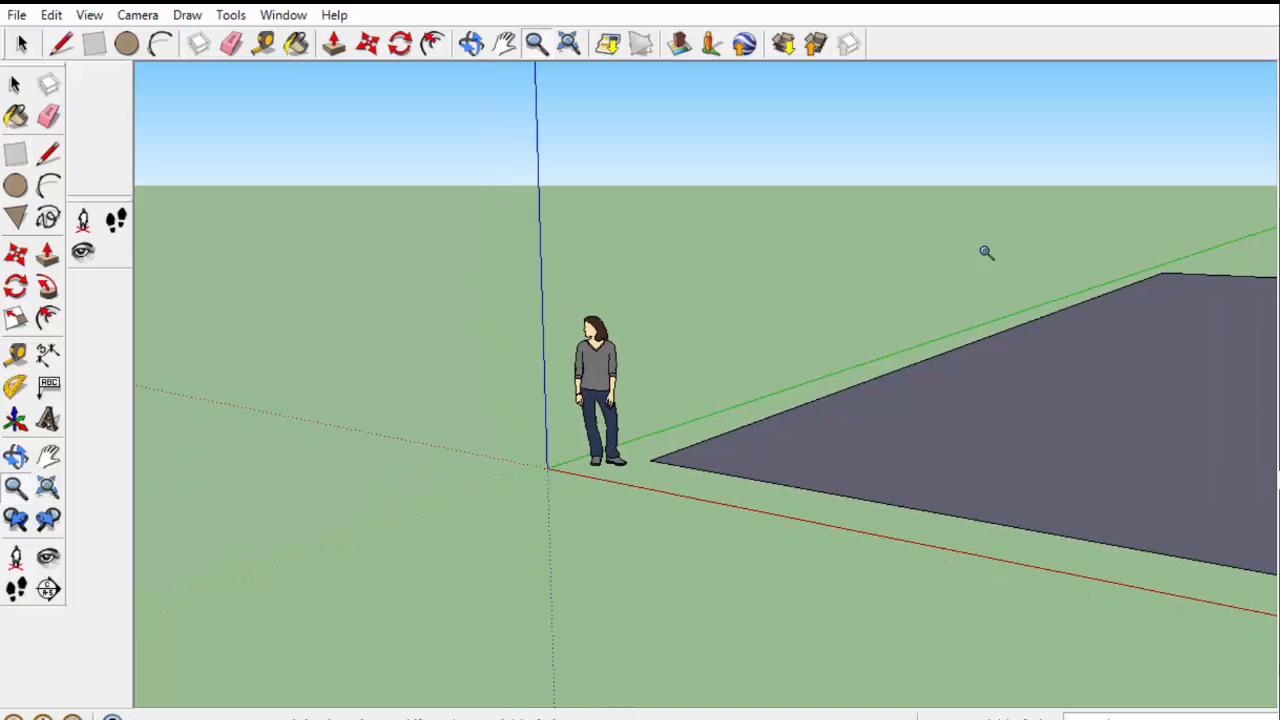
Zoom the view in on the flat rectangle lying on the ground
scroll(down, 3)
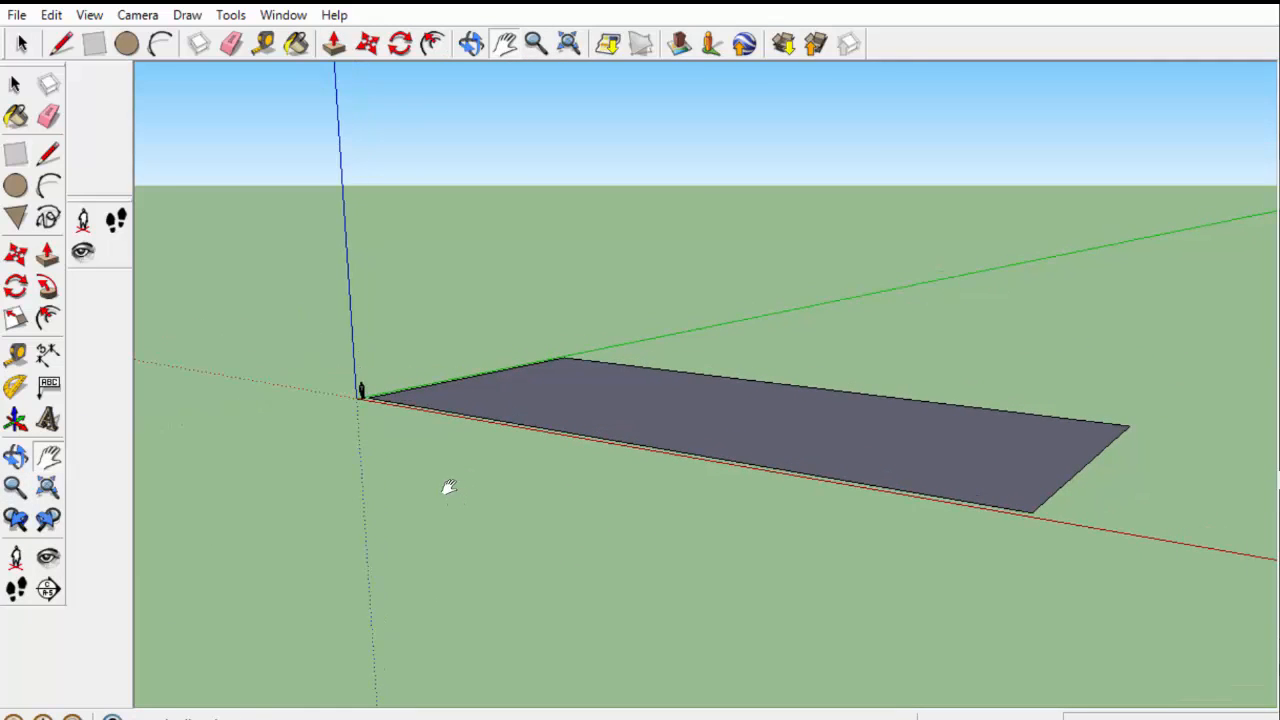
mouse_move(365, 158)
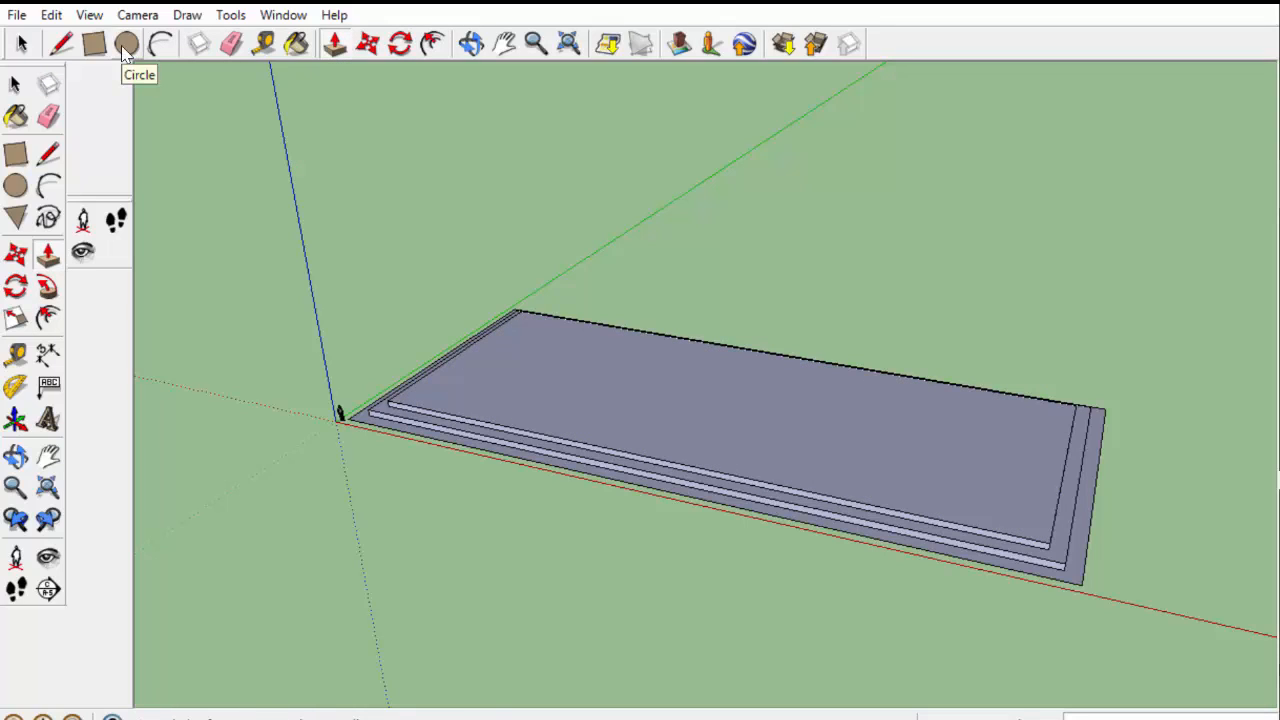
Draw a small circle and pull it upward into a tall cylindrical column
click(127, 43)
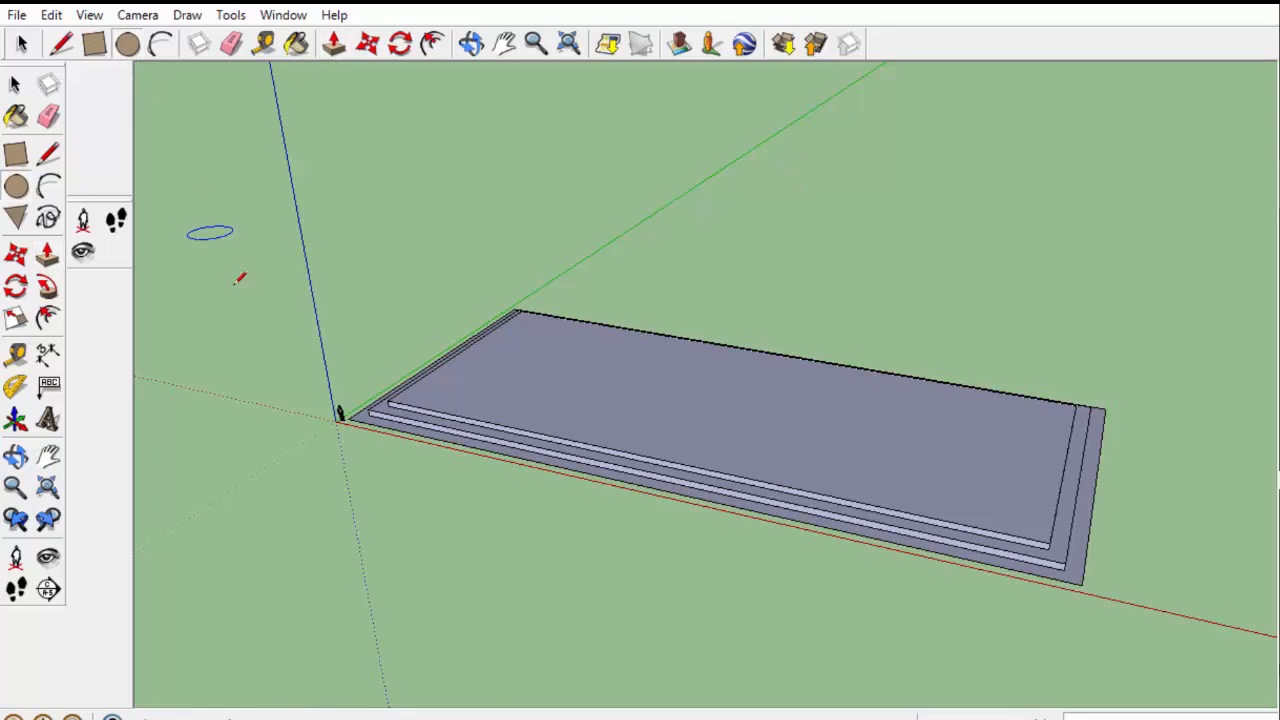
mouse_move(478, 535)
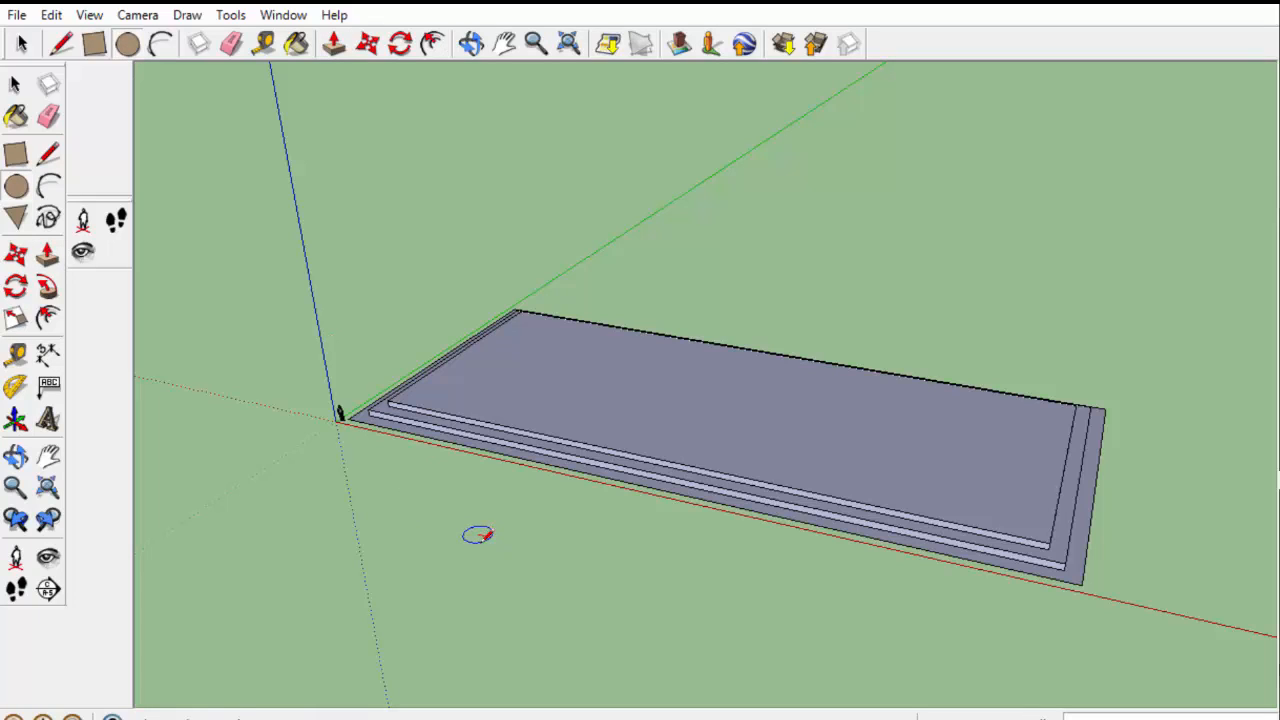
mouse_move(478, 535)
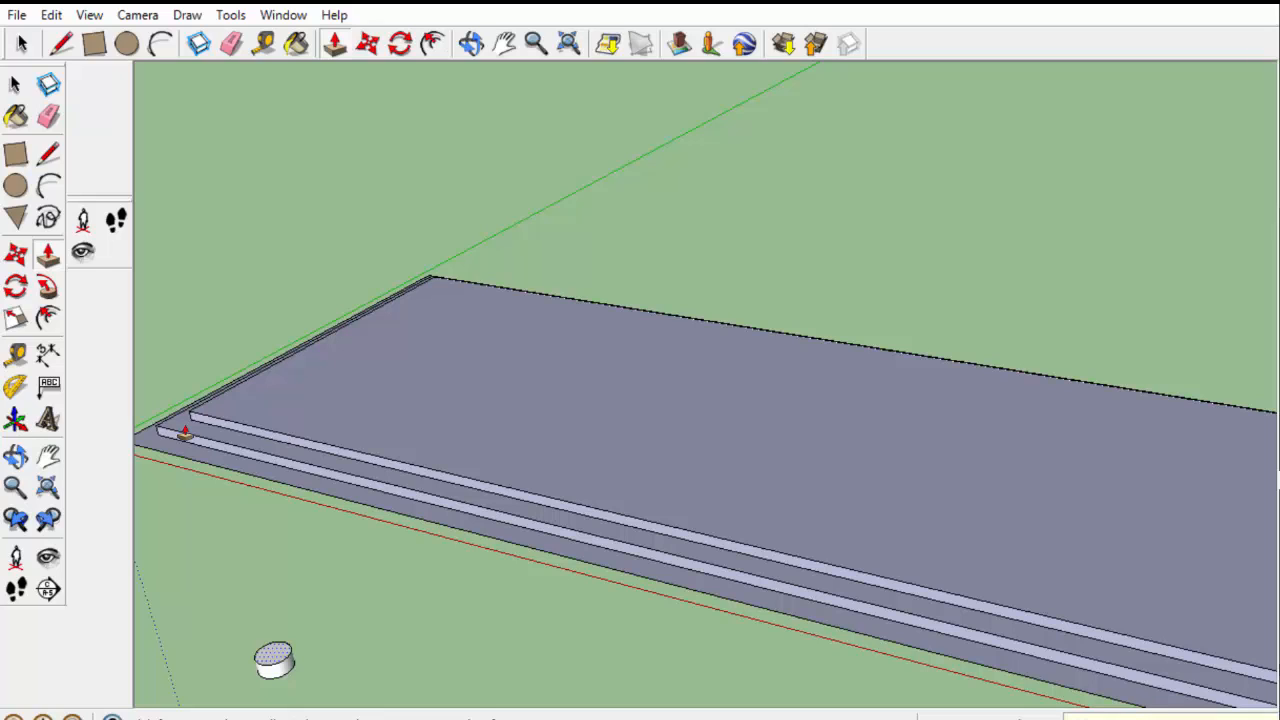
drag(273, 660, 245, 580)
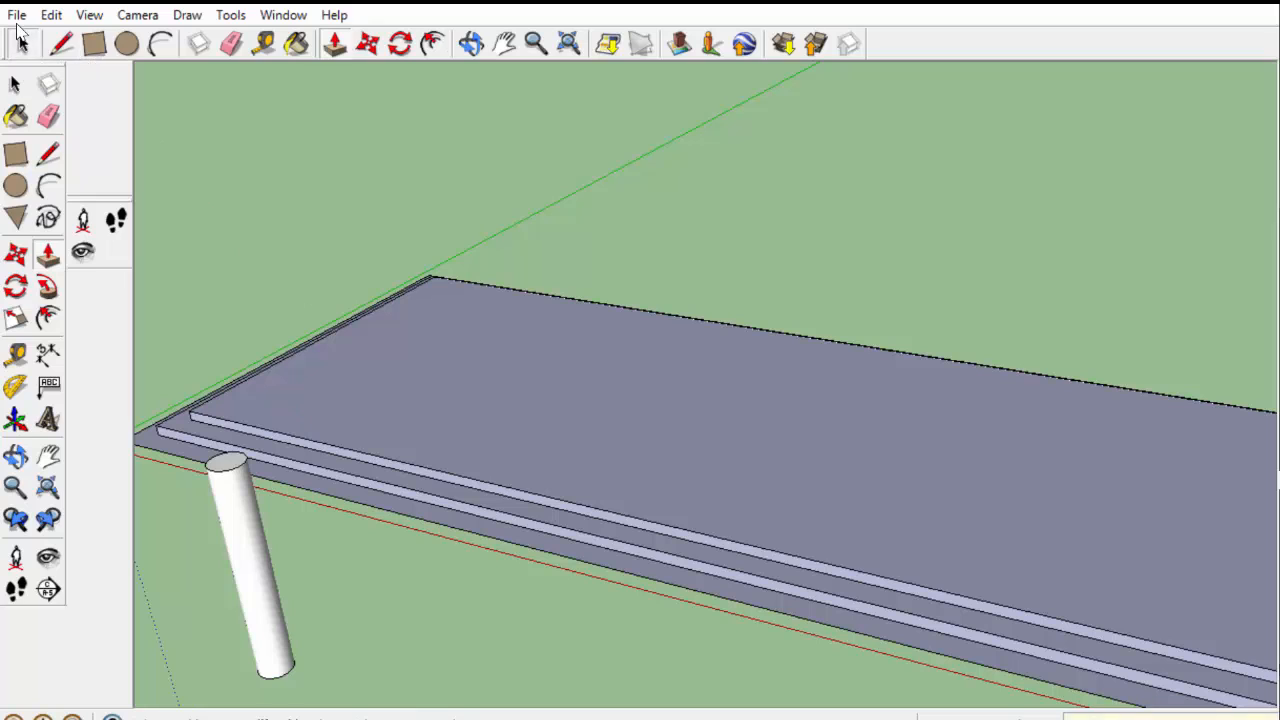
Select the whole column, copy it and paste a duplicate into the model
click(250, 560)
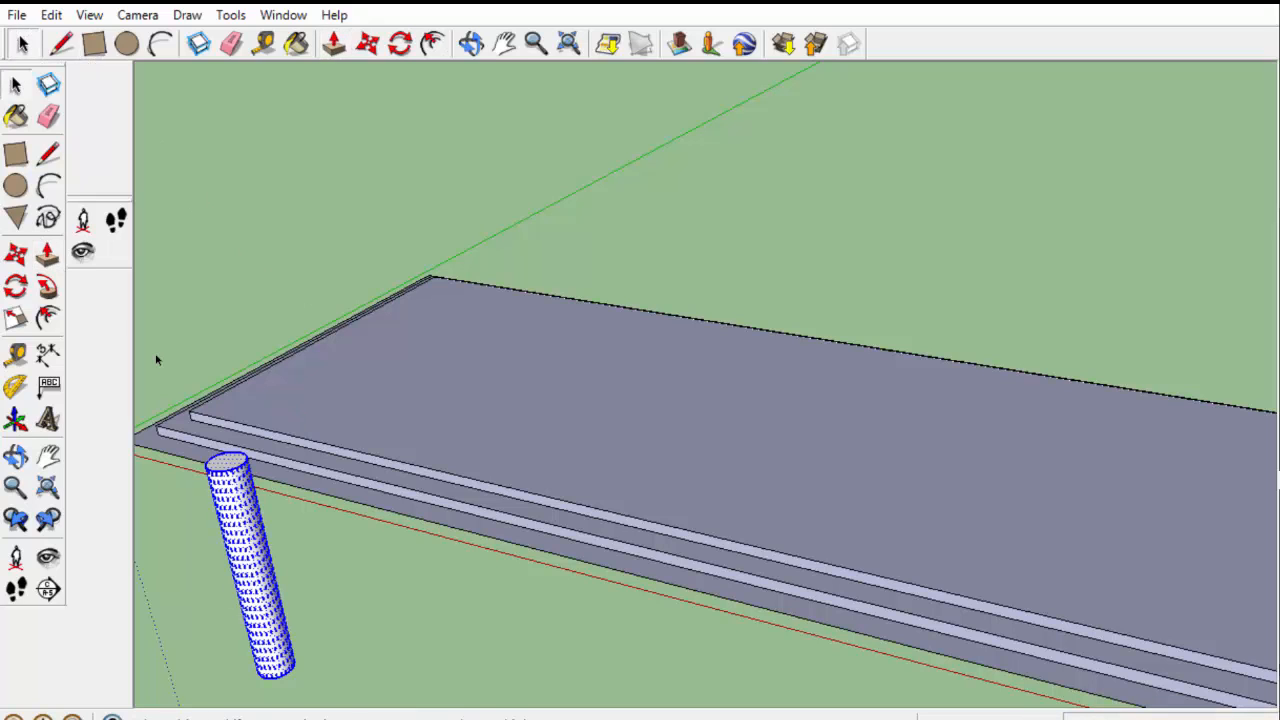
click(51, 14)
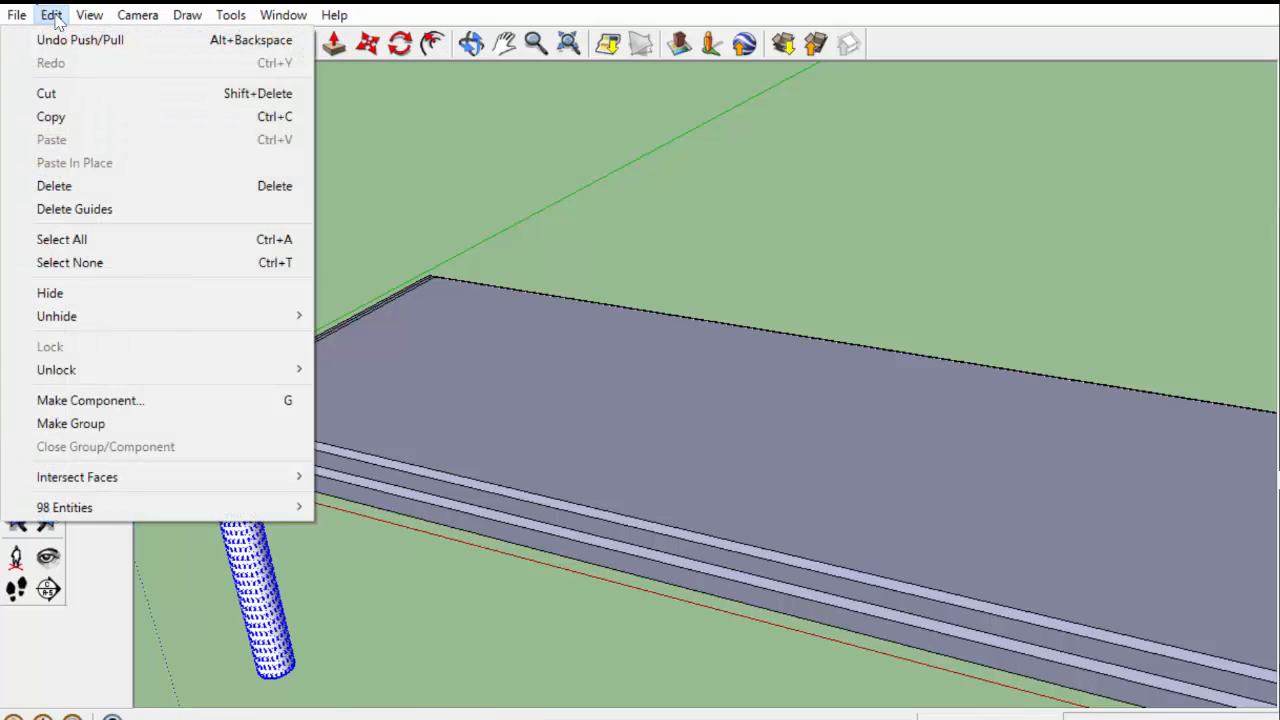
click(51, 14)
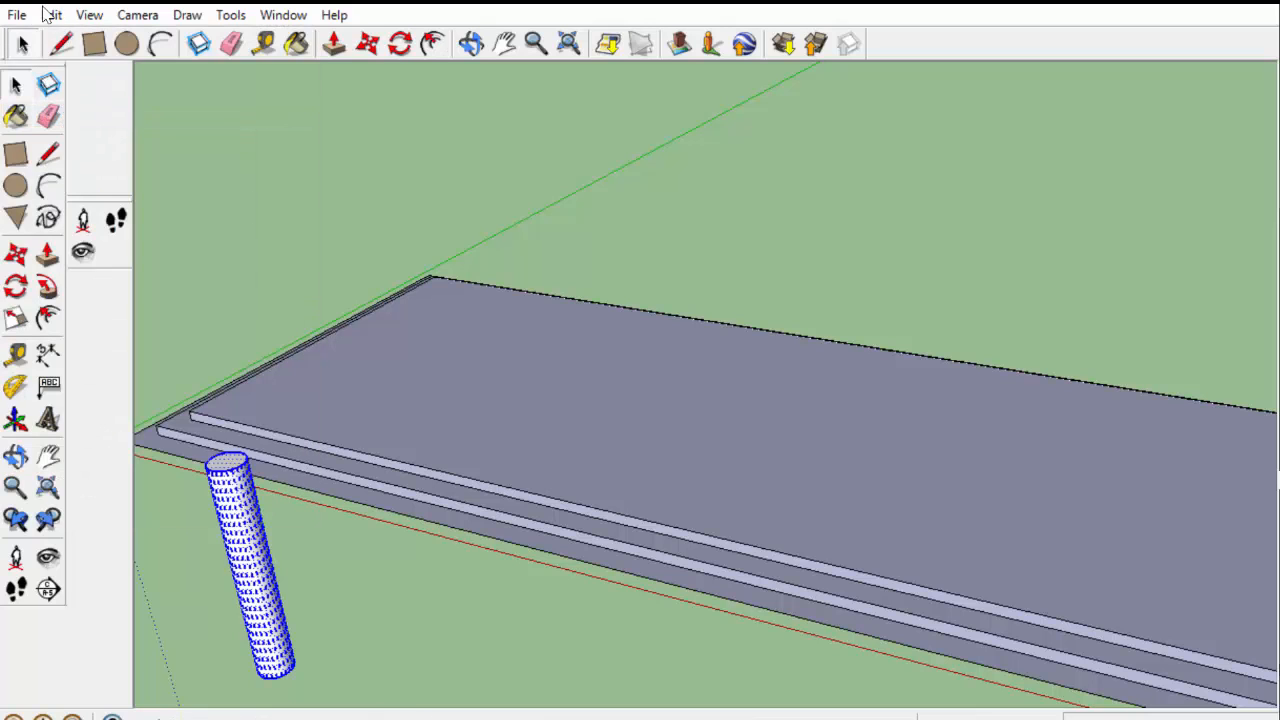
click(51, 14)
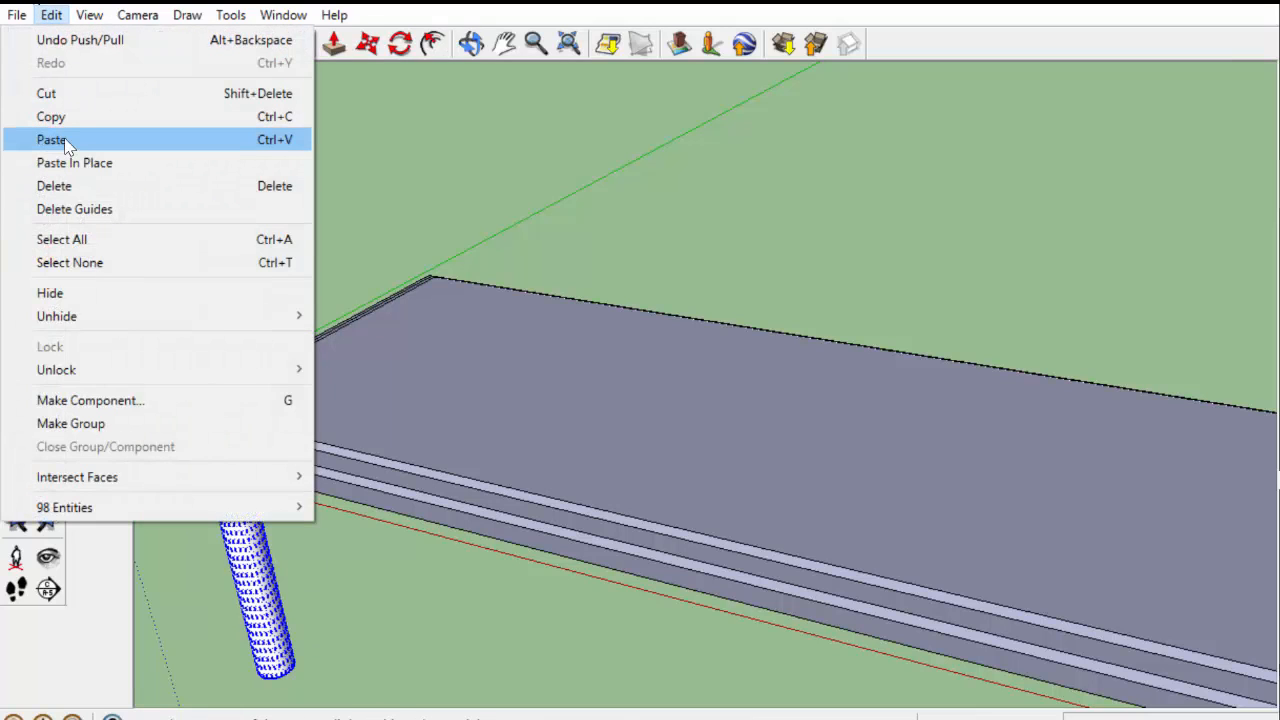
click(51, 139)
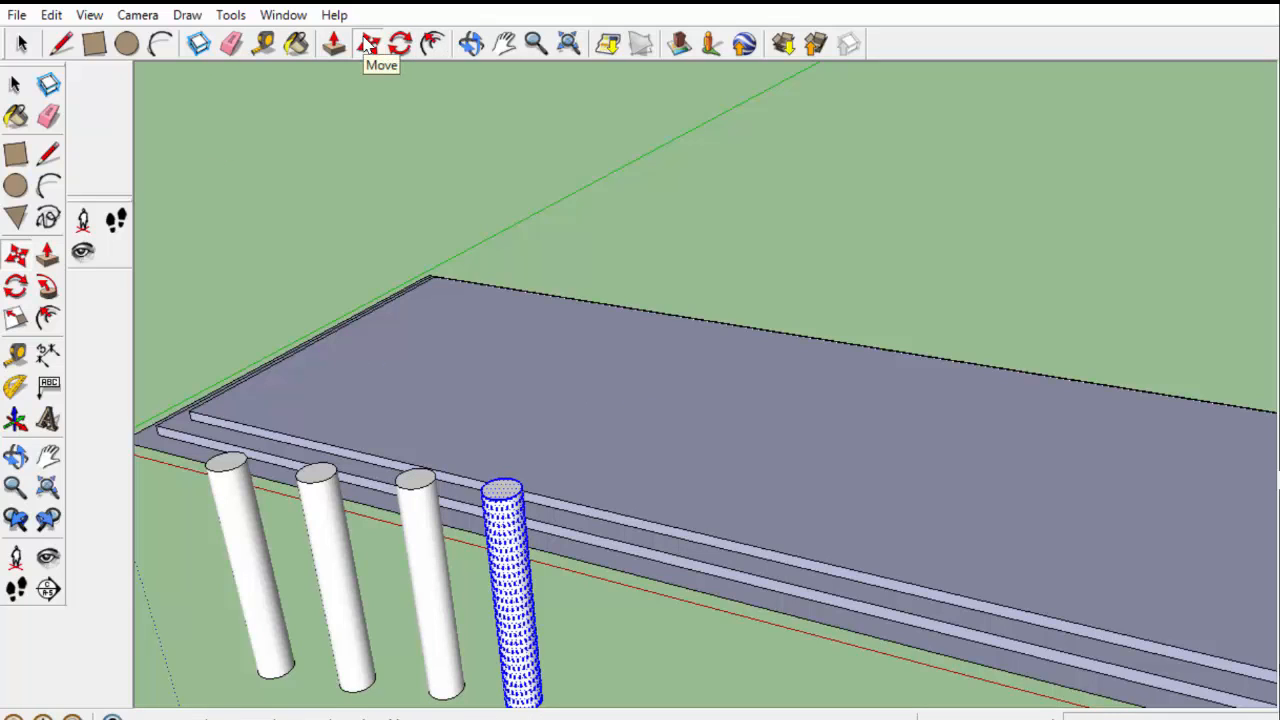
mouse_move(255, 35)
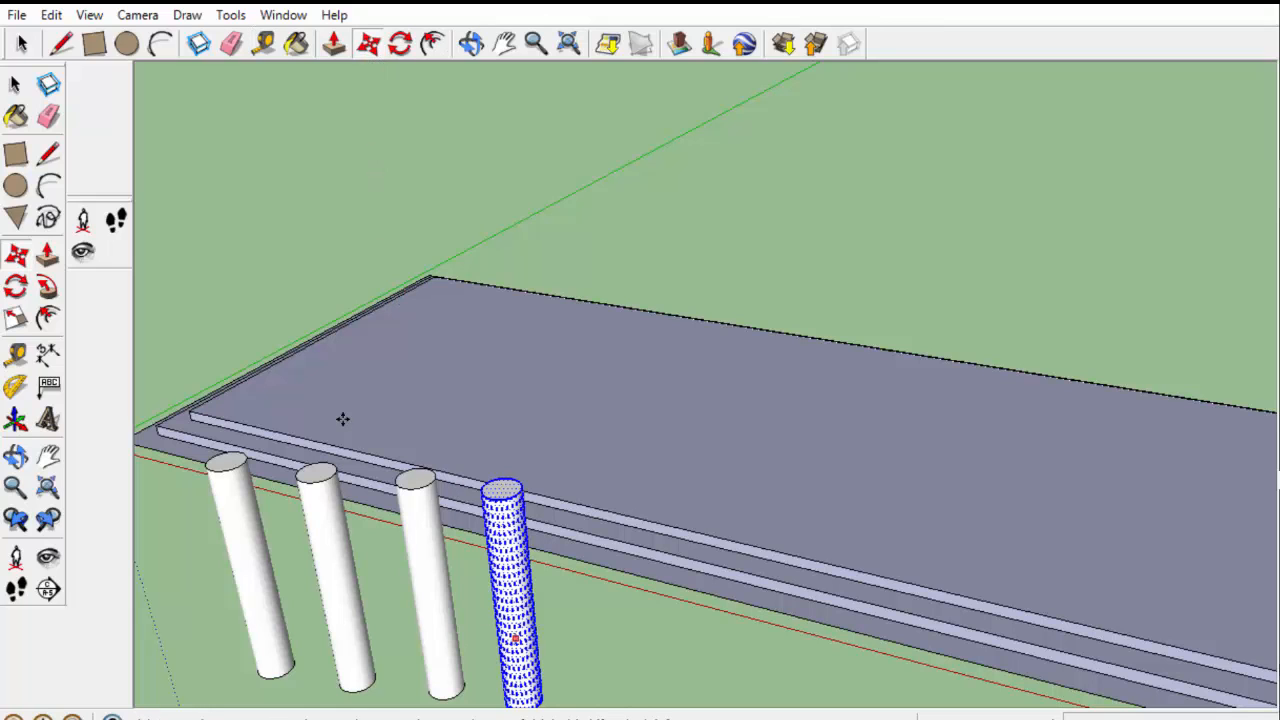
Move the column up onto the top step's corner
drag(505, 590, 235, 345)
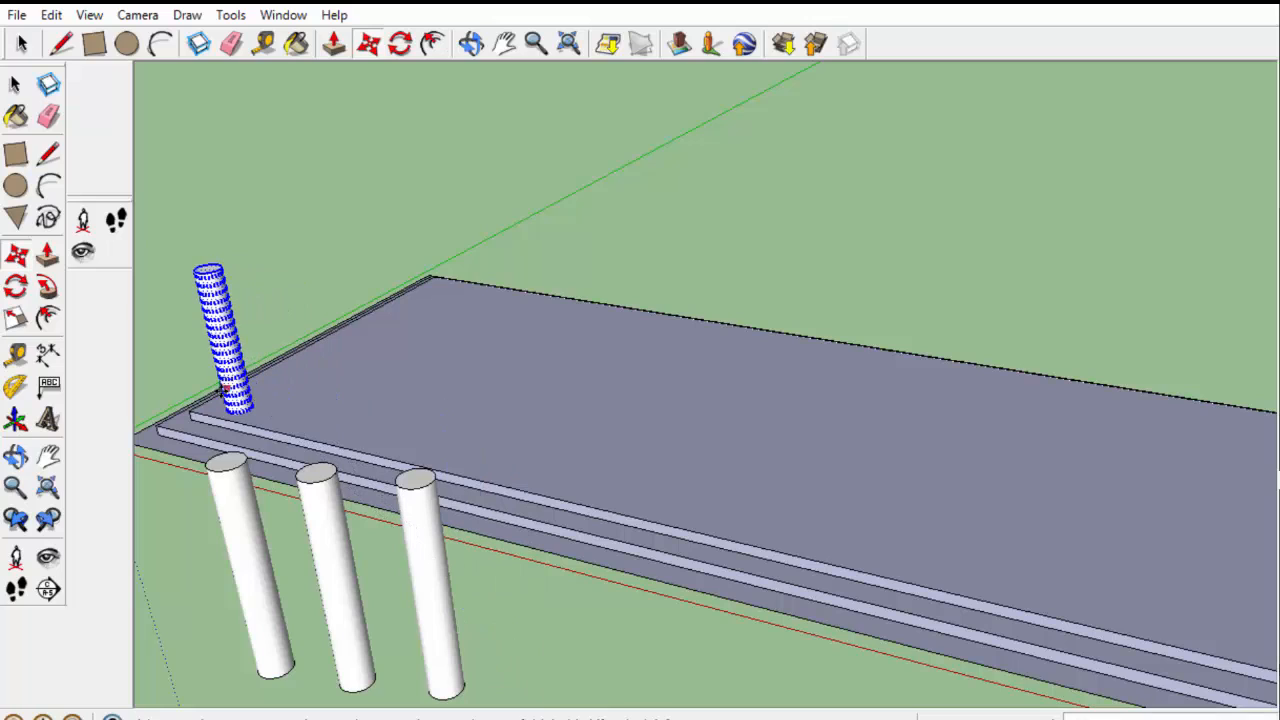
mouse_move(120, 695)
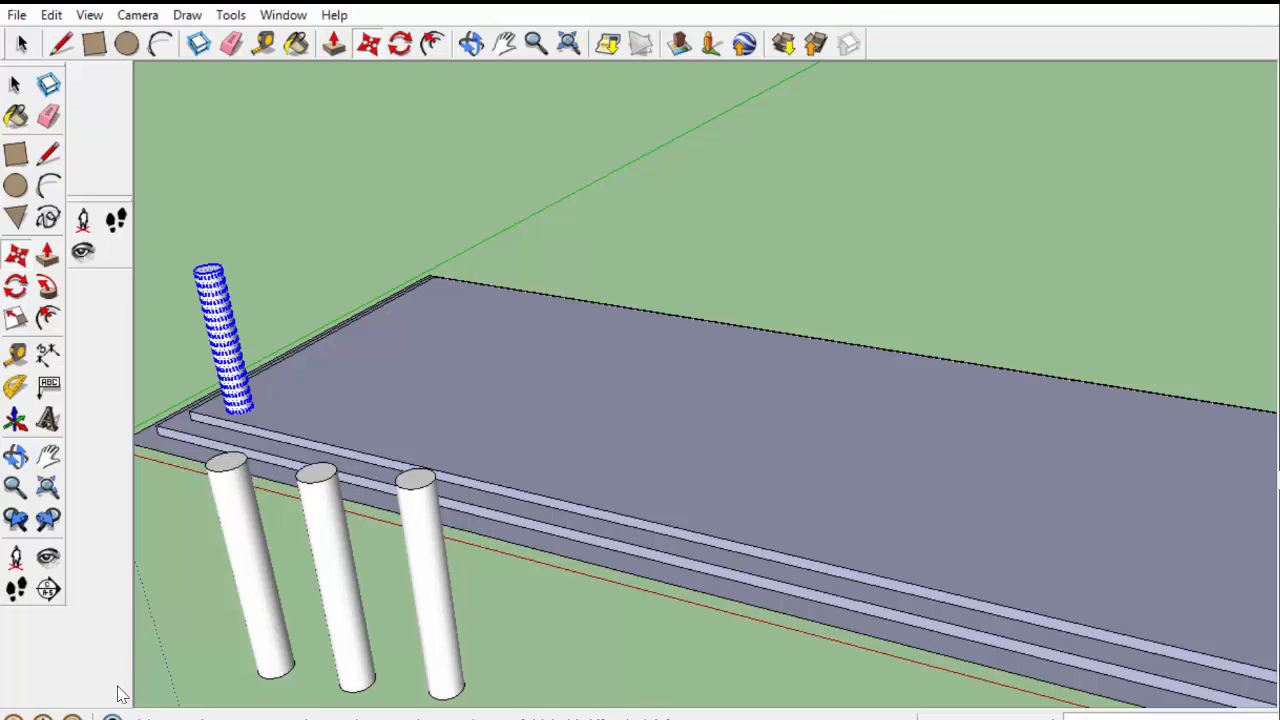
mouse_move(118, 688)
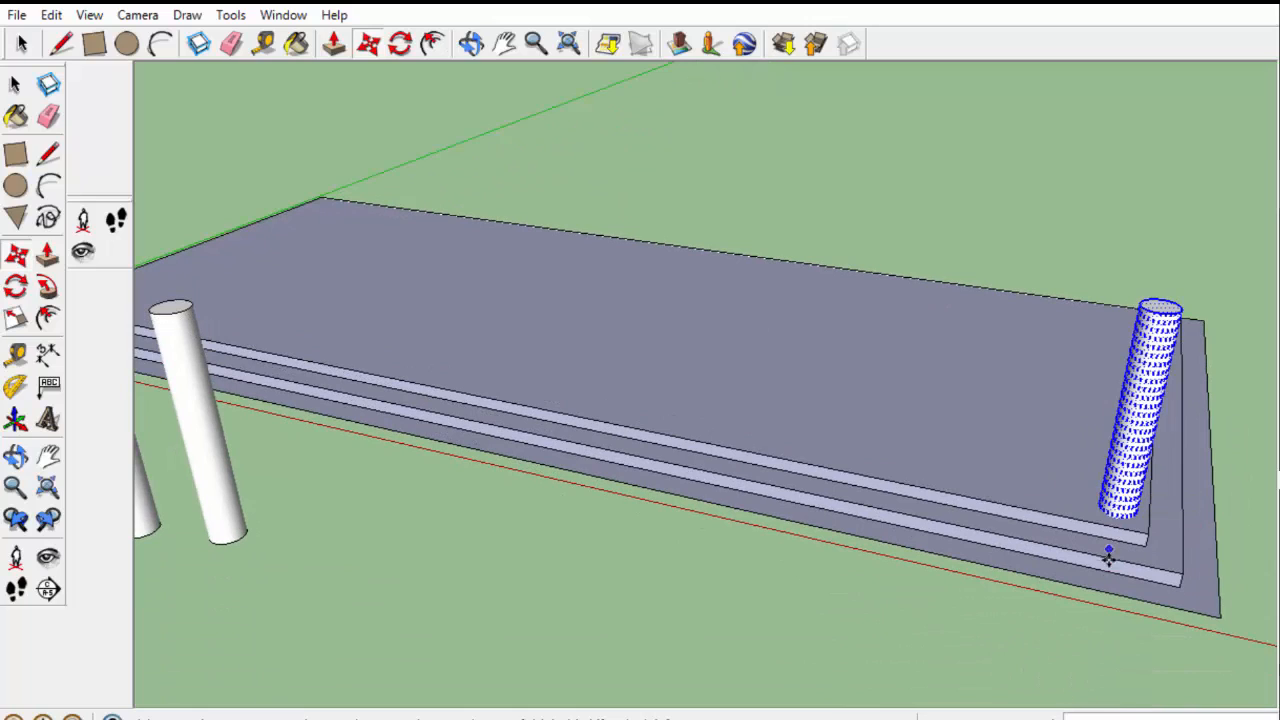
mouse_move(1107, 568)
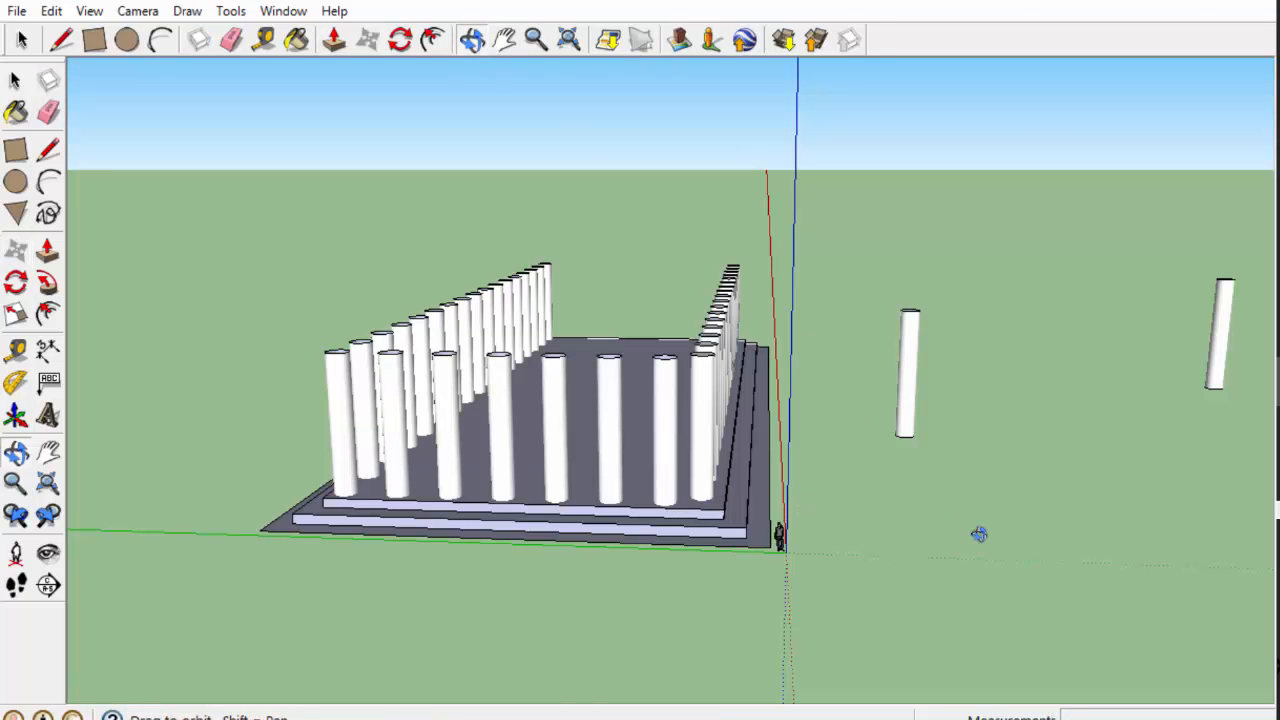
Orbit to view the colonnade from another side and return to selecting
drag(980, 533, 323, 595)
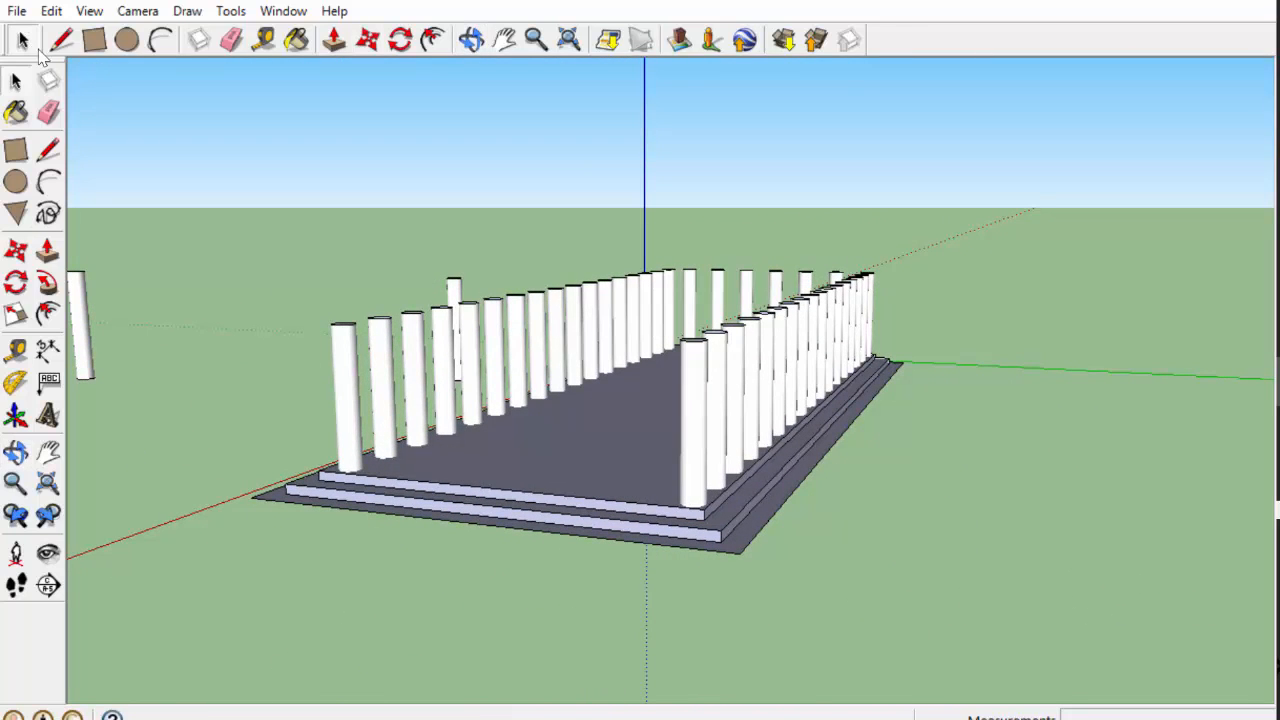
click(343, 400)
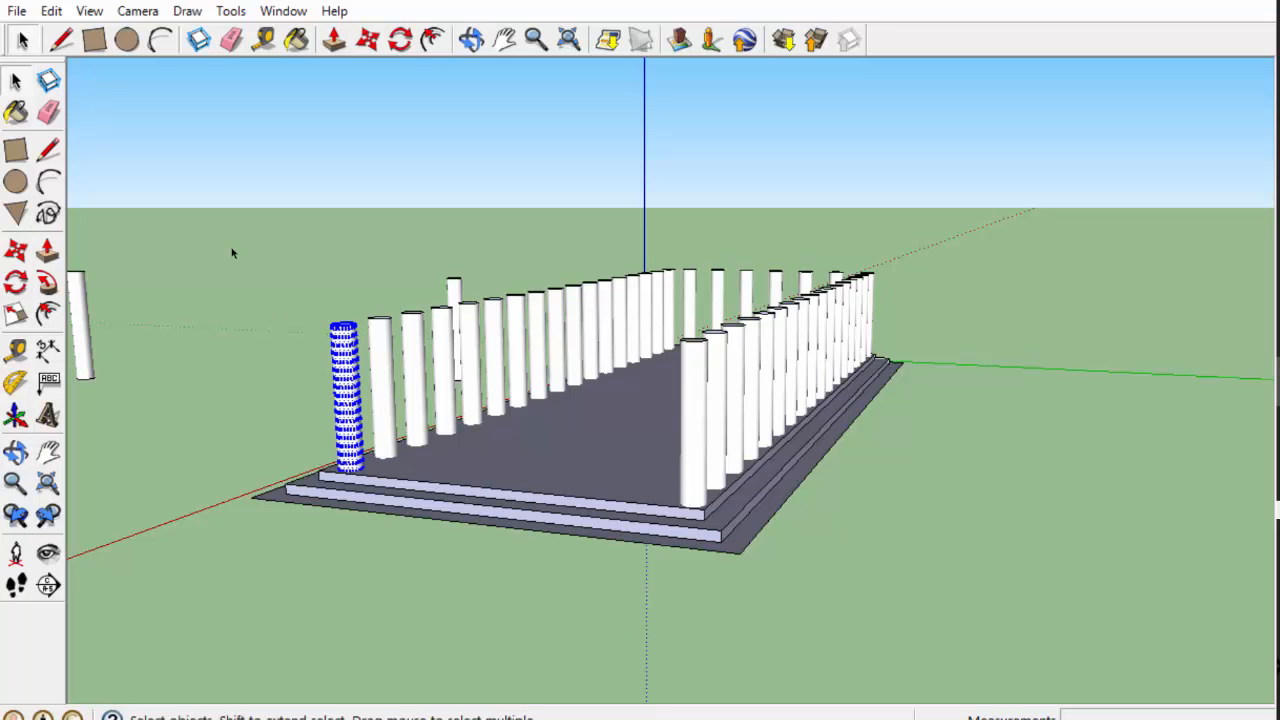
click(367, 39)
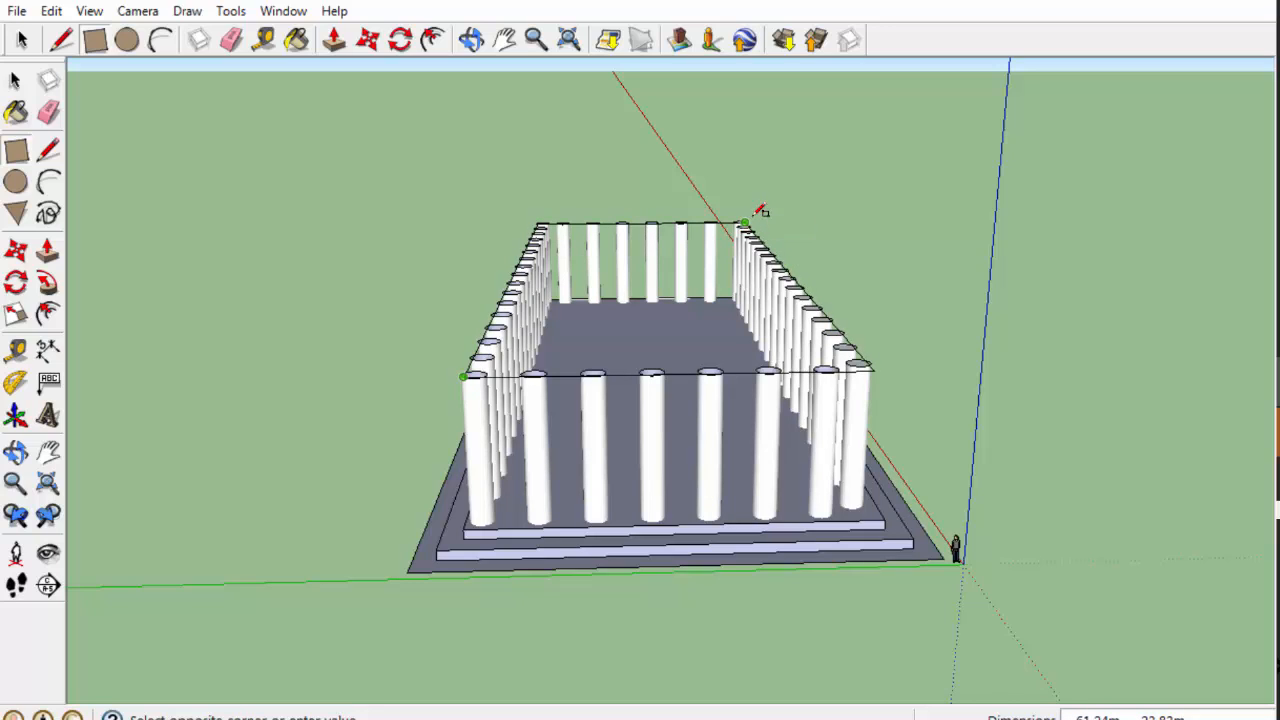
Finish the rectangle over the column tops and make everything a component named 'columns'
click(745, 222)
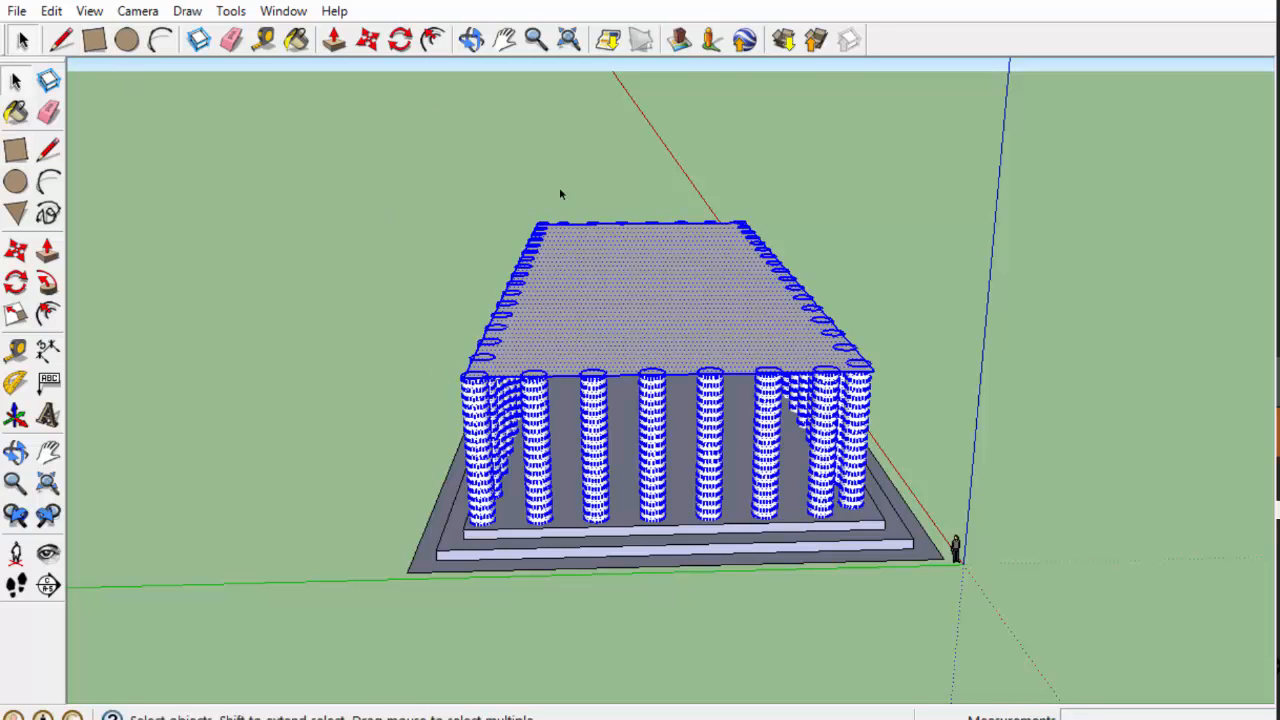
right_click(640, 300)
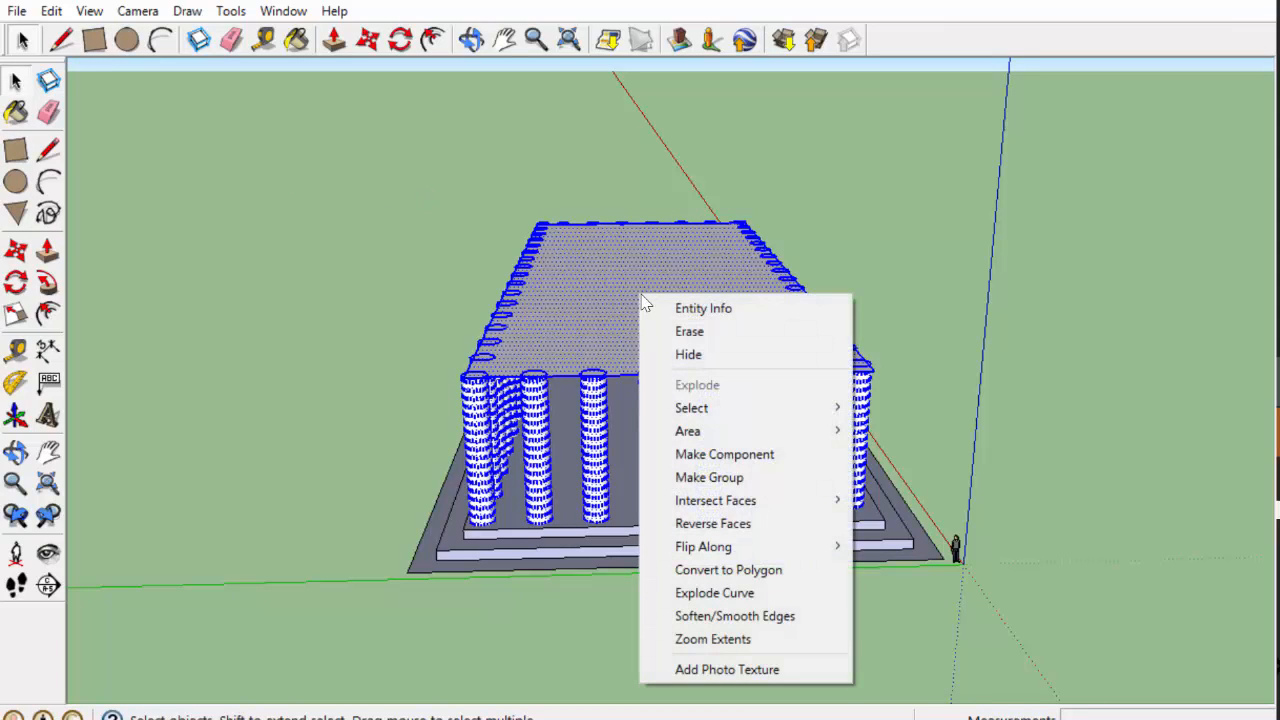
mouse_move(709, 477)
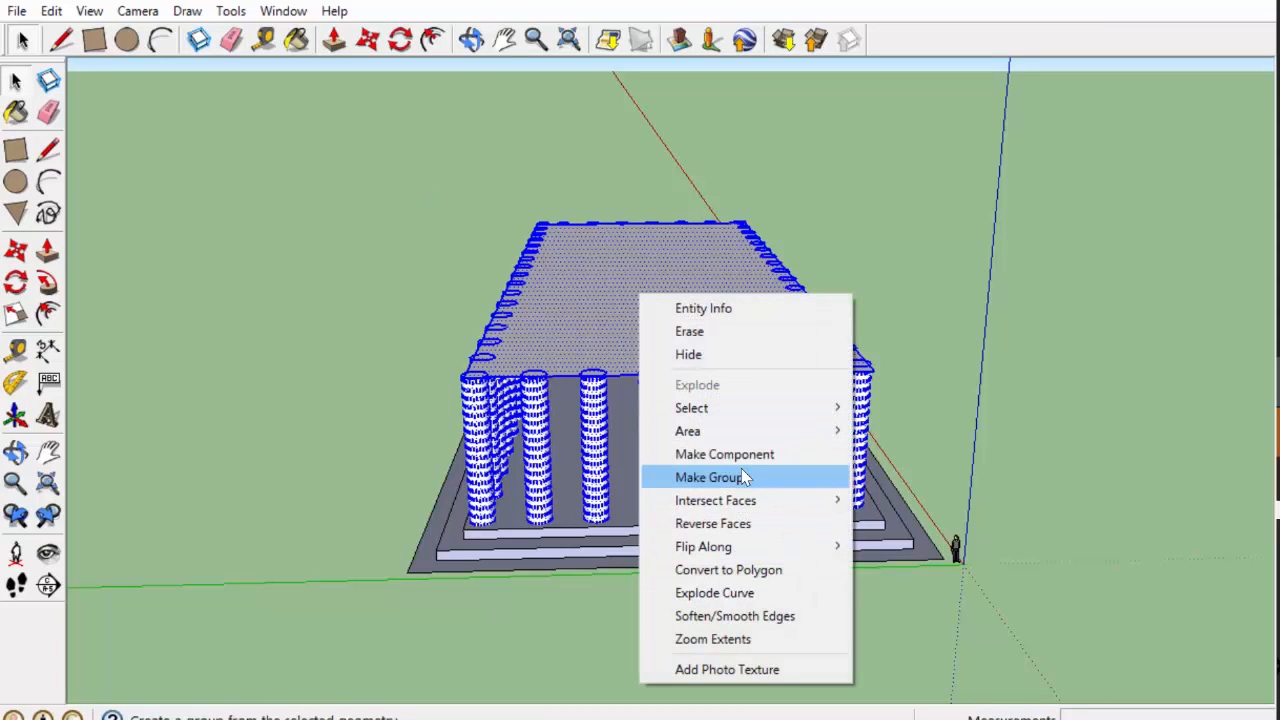
click(724, 454)
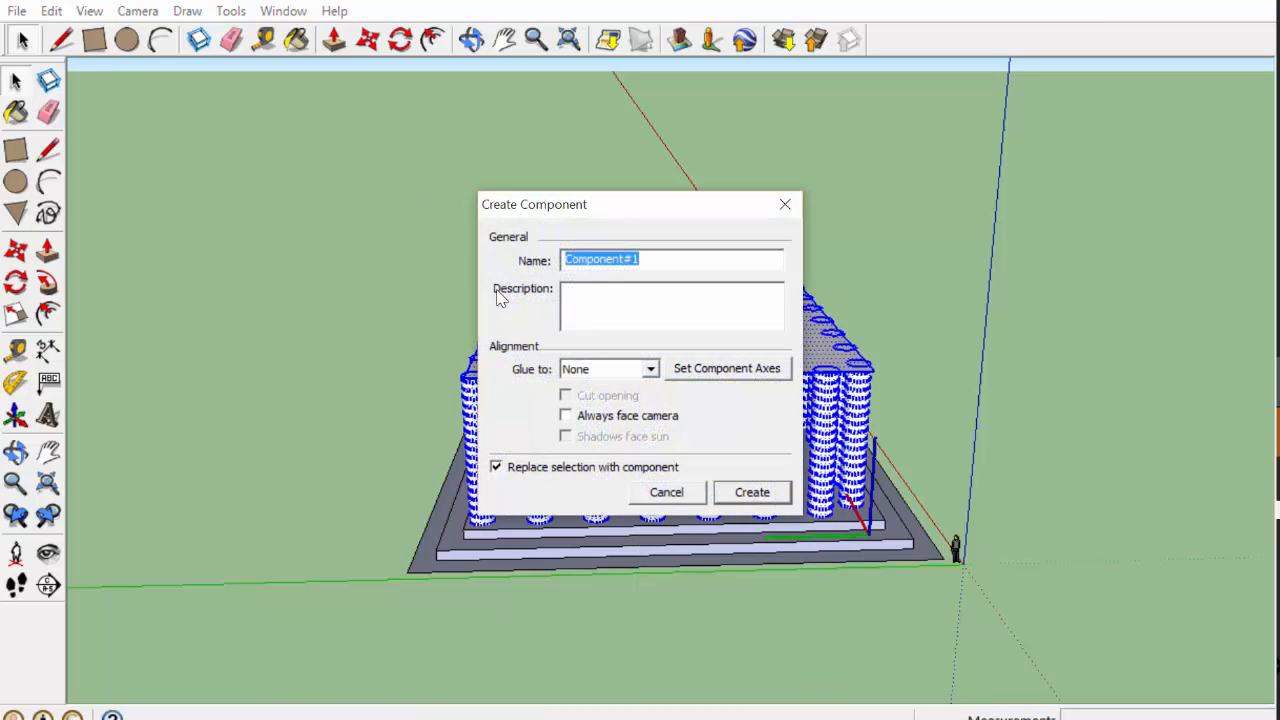
text(columns)
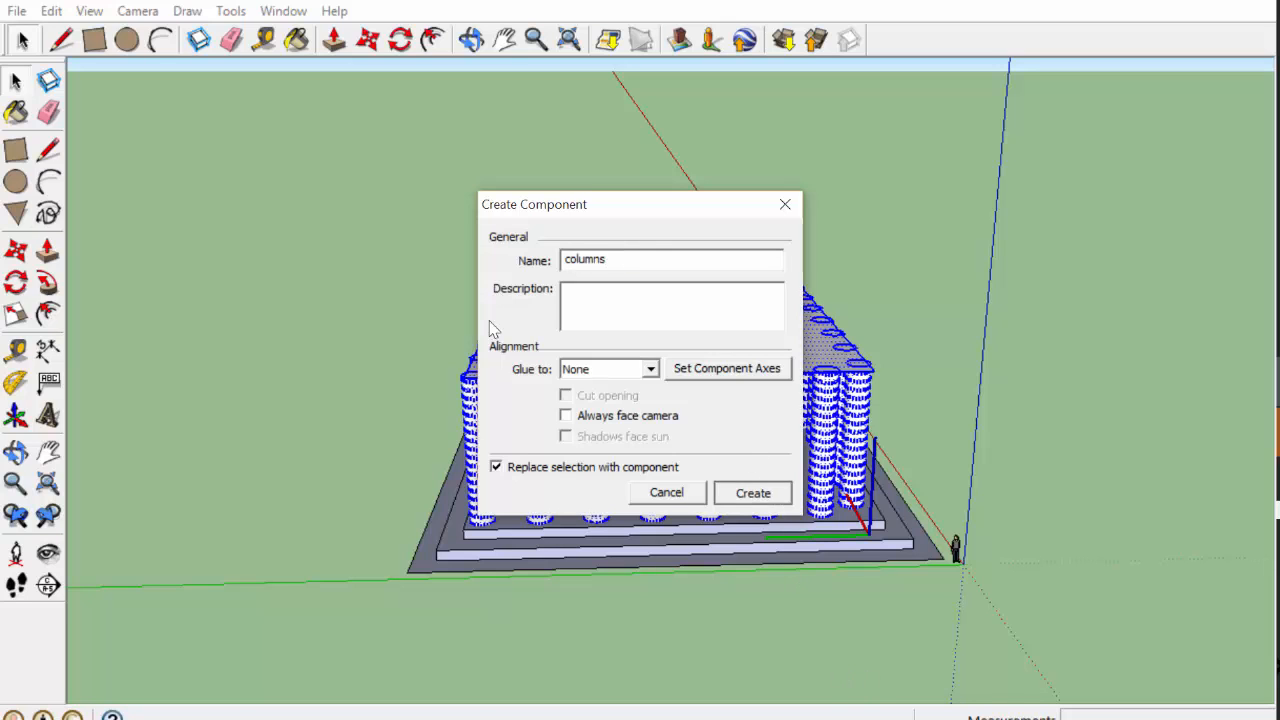
click(752, 492)
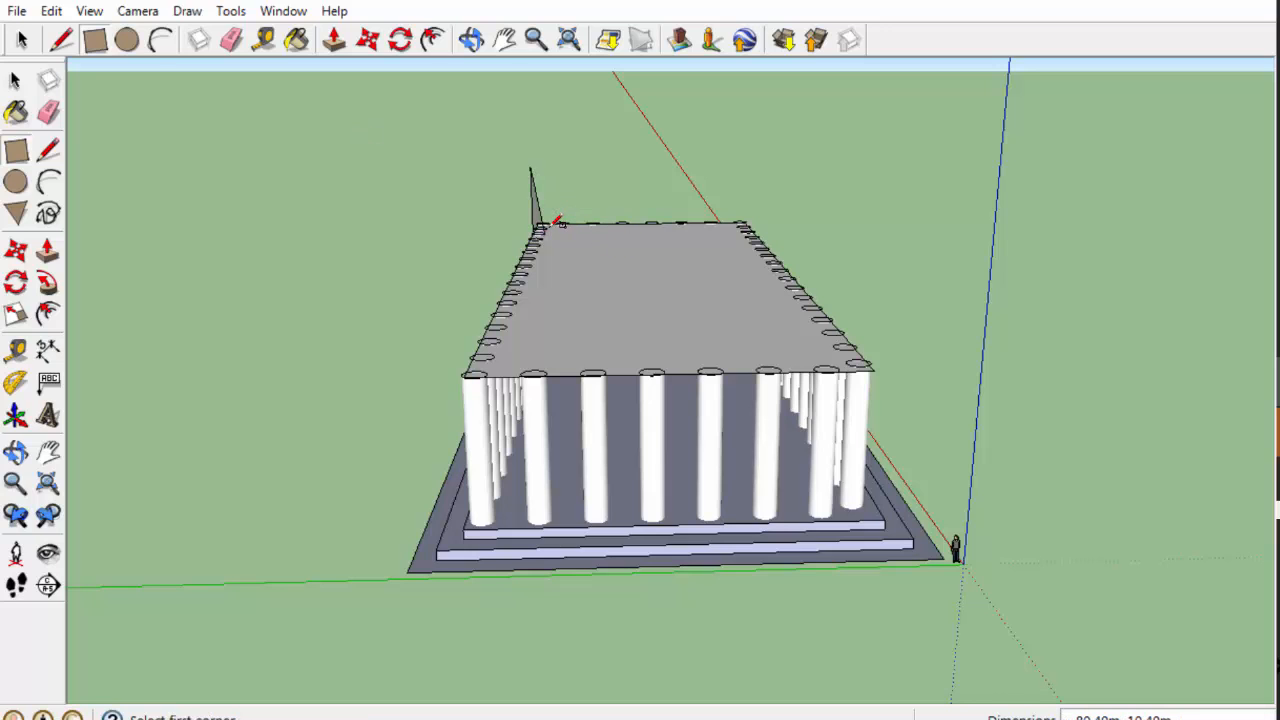
Switch tools from the toolbar and menu bar to work on the top slab
click(127, 39)
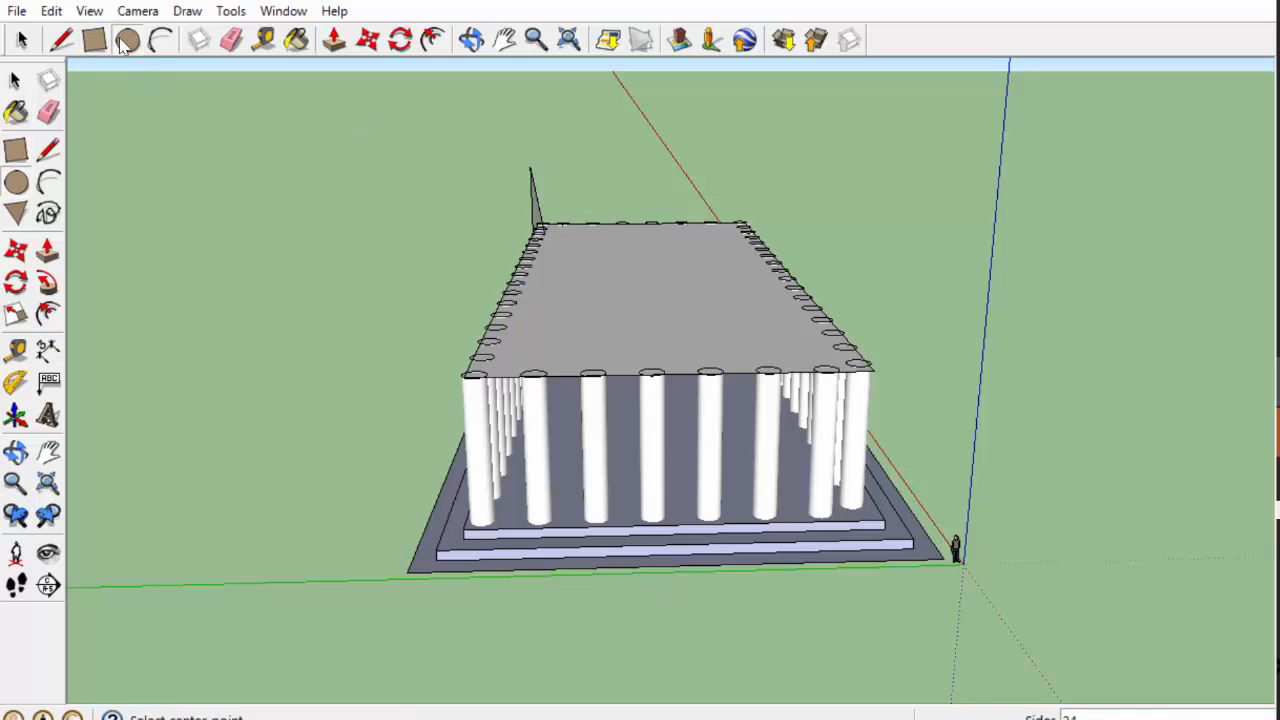
click(50, 11)
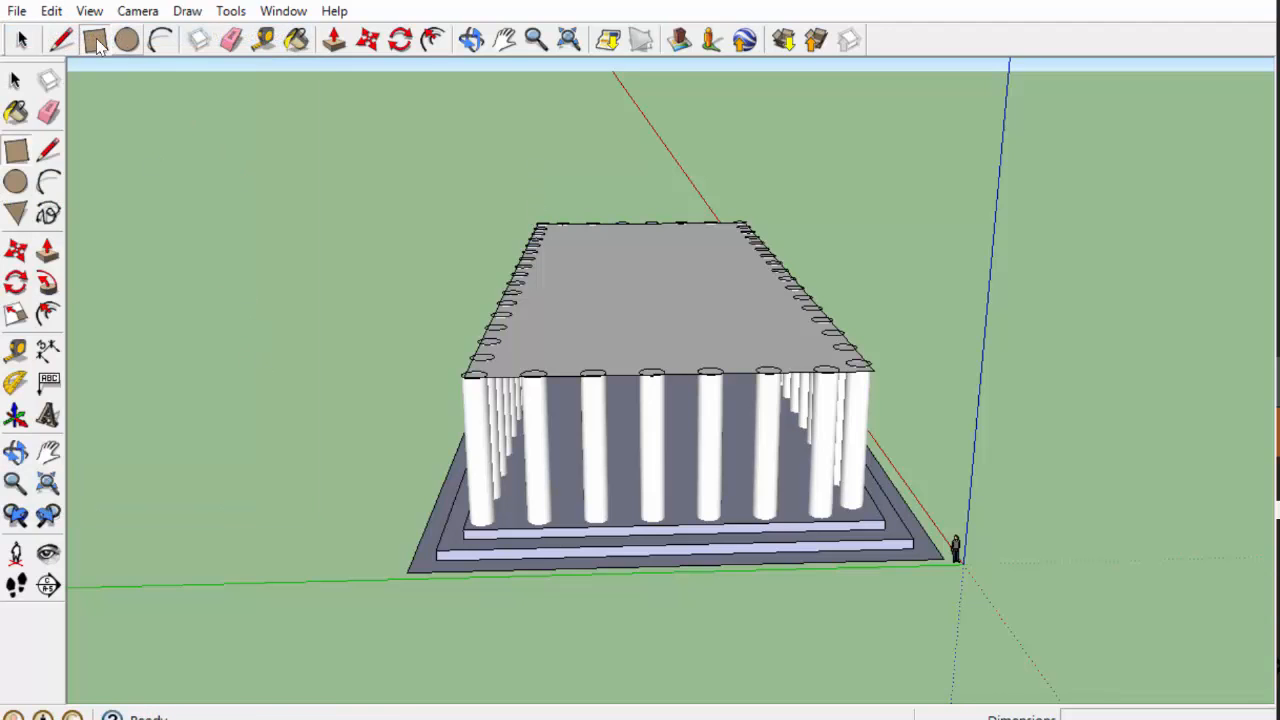
click(95, 39)
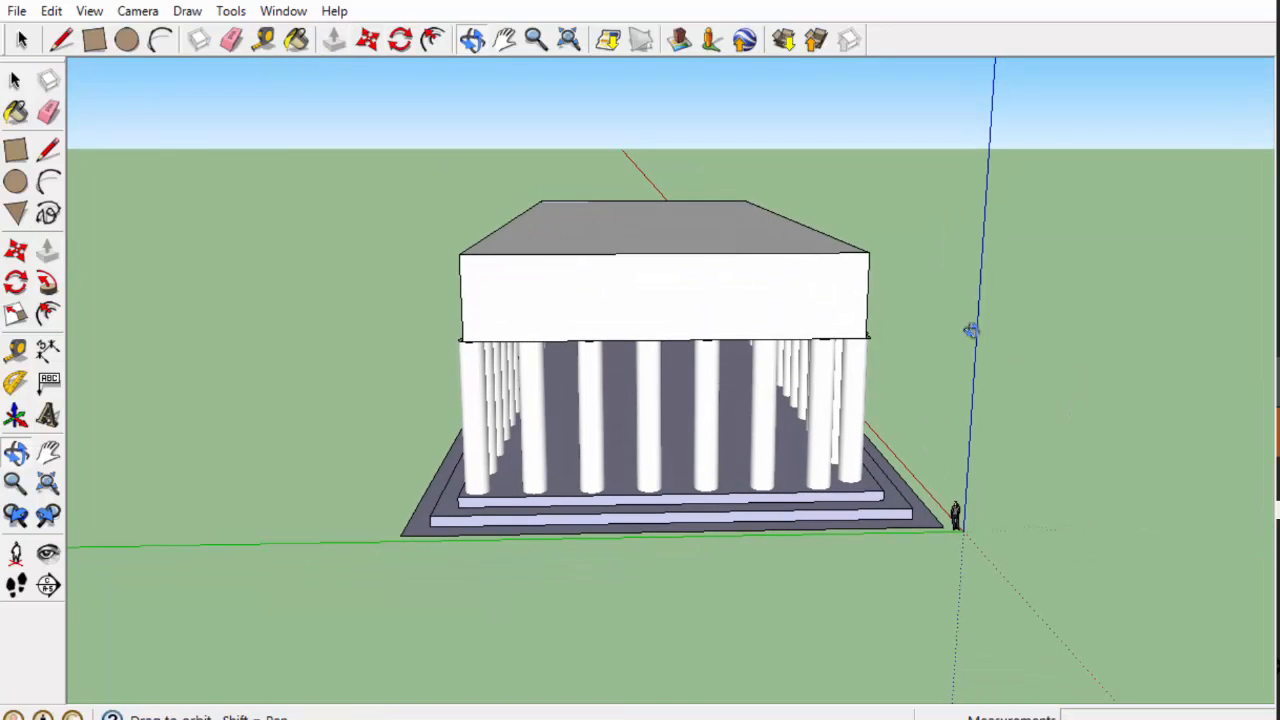
Draw roof edges from the corners to the top midpoint and push the triangles away
click(61, 39)
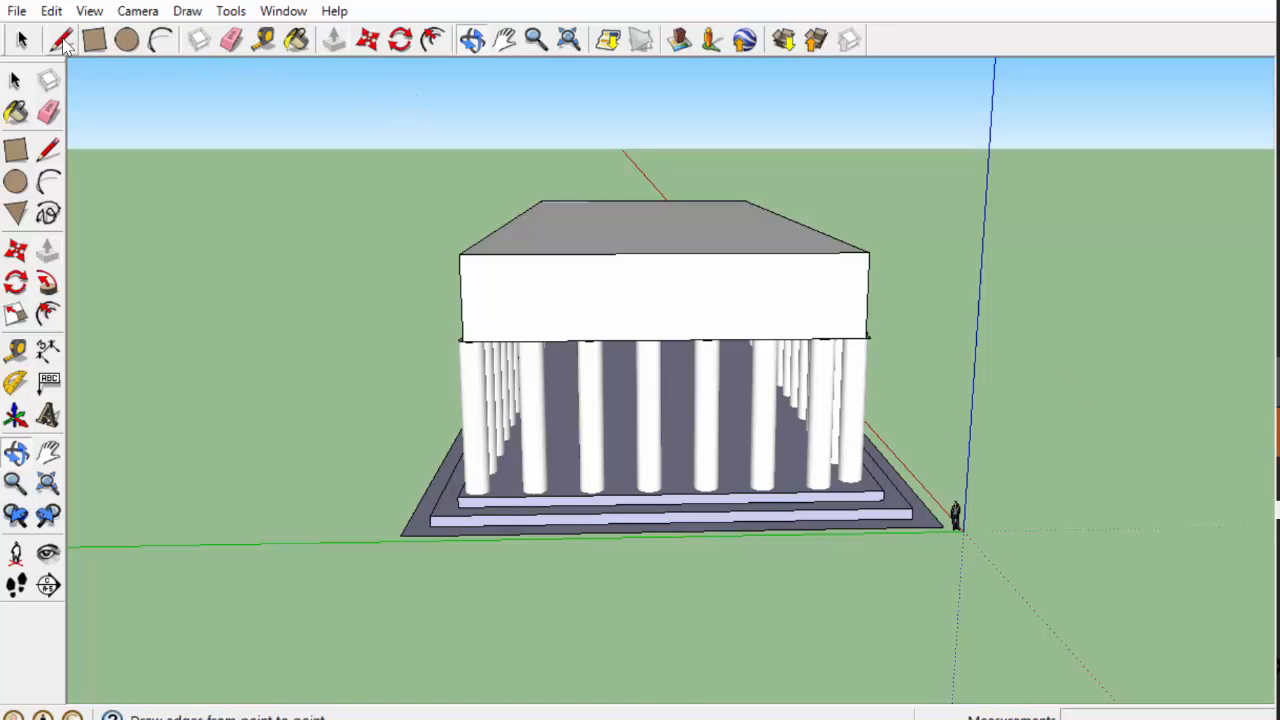
mouse_move(61, 39)
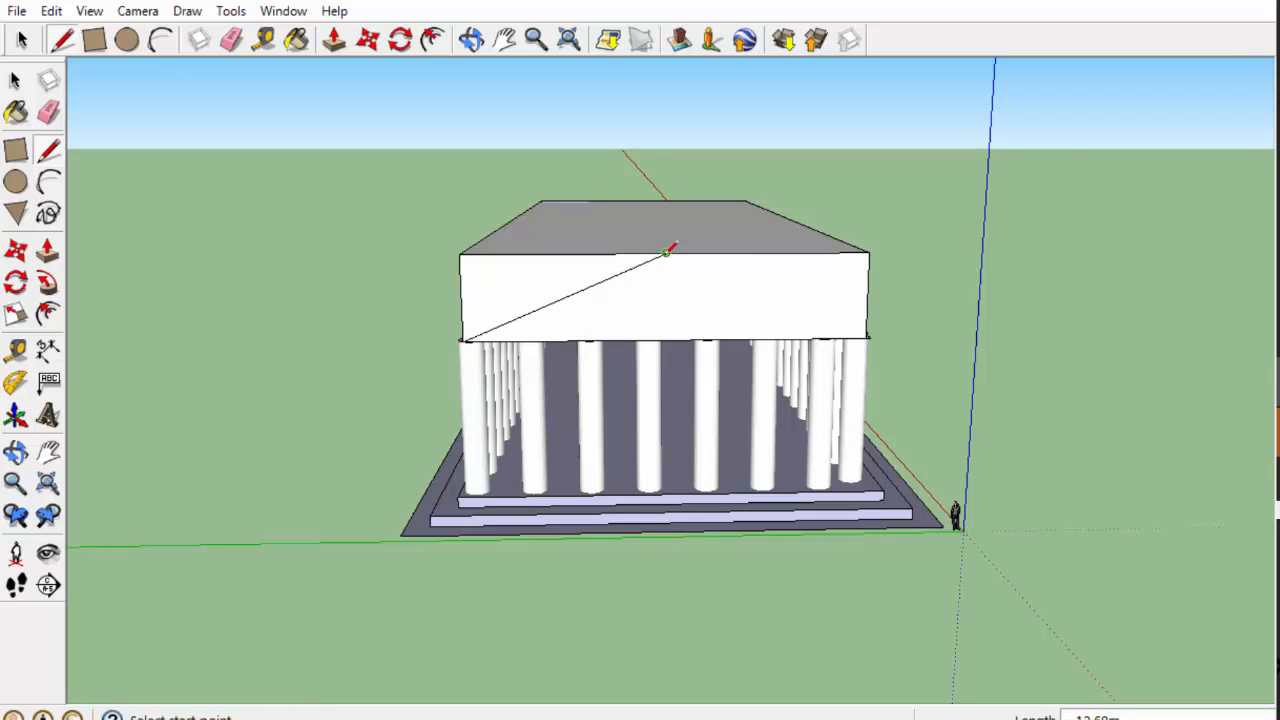
click(866, 337)
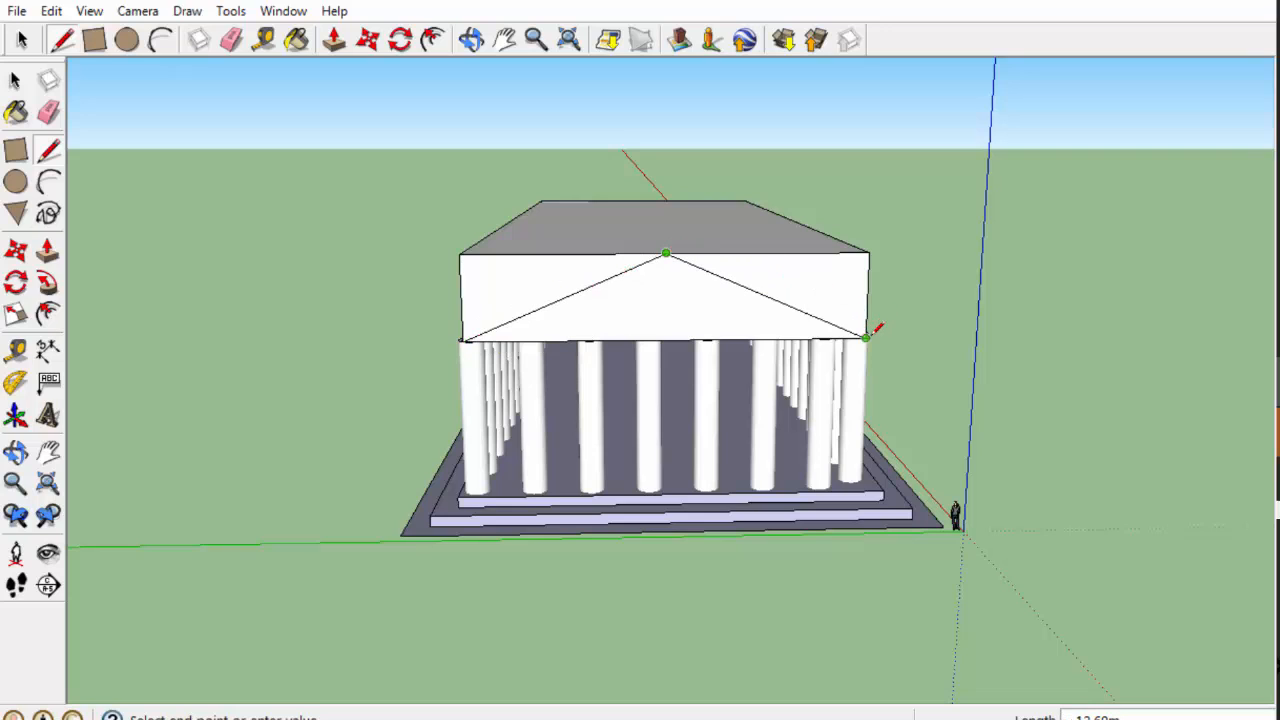
click(334, 39)
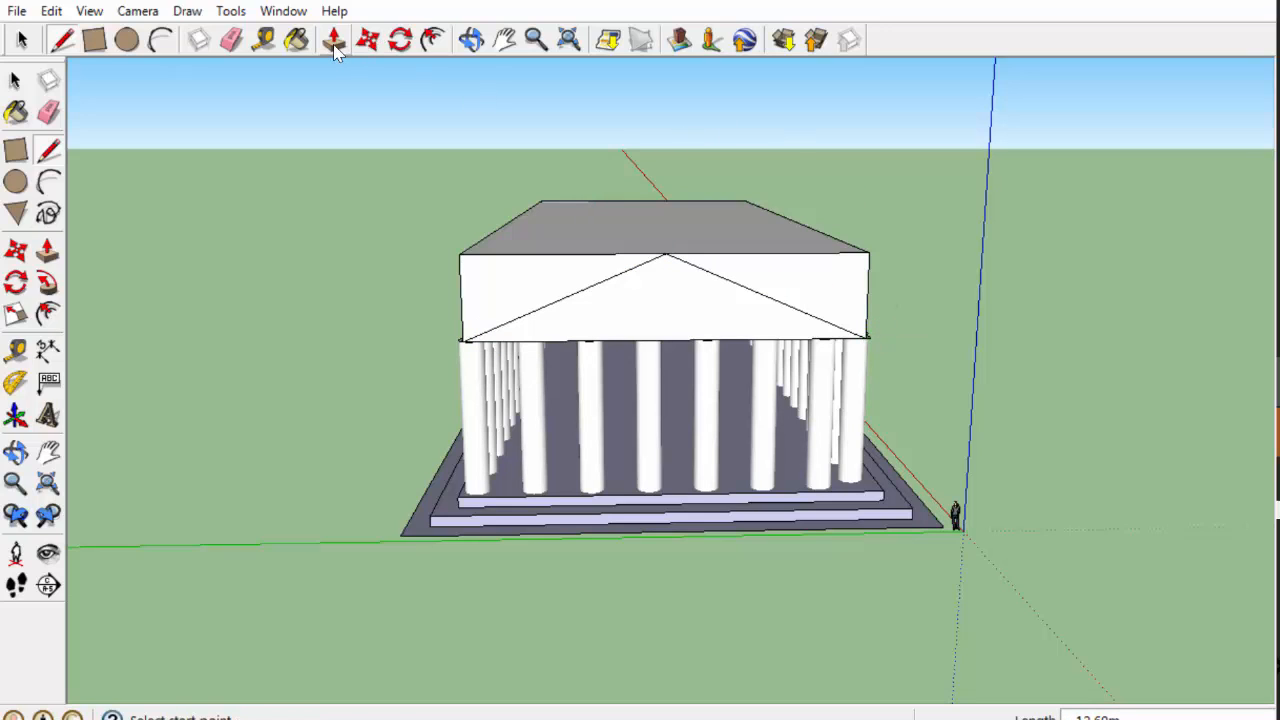
click(335, 40)
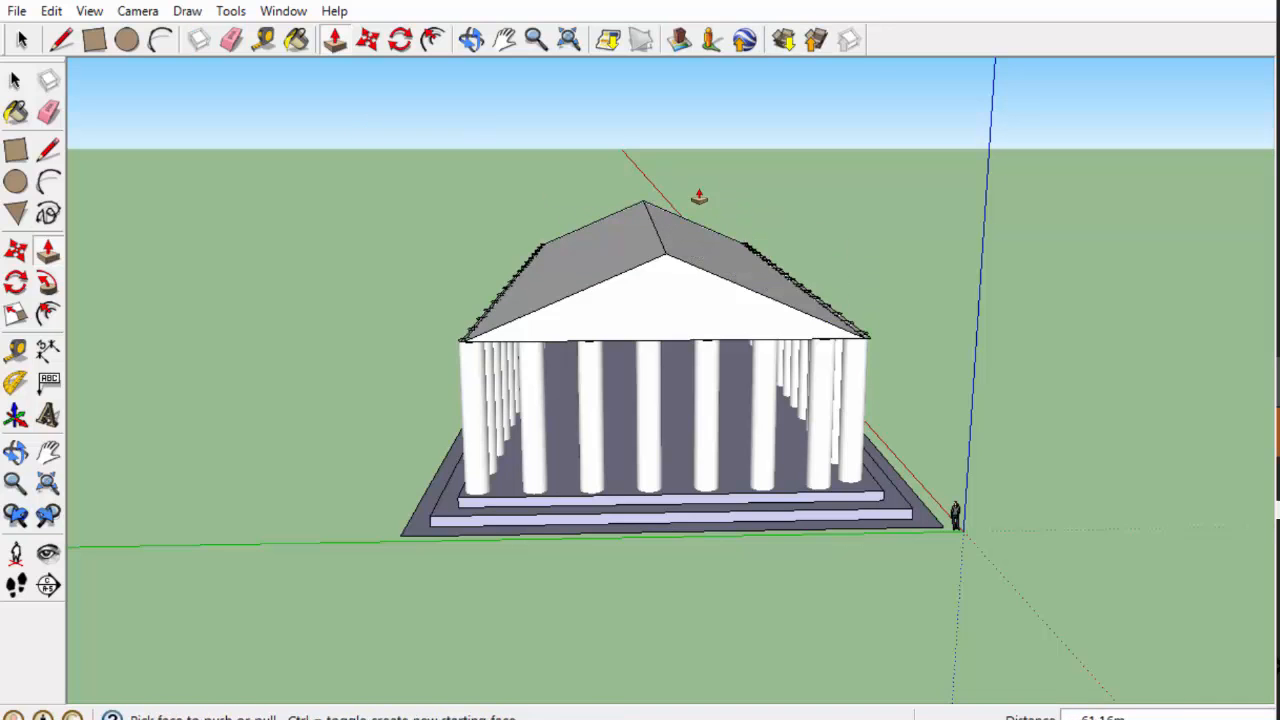
click(471, 39)
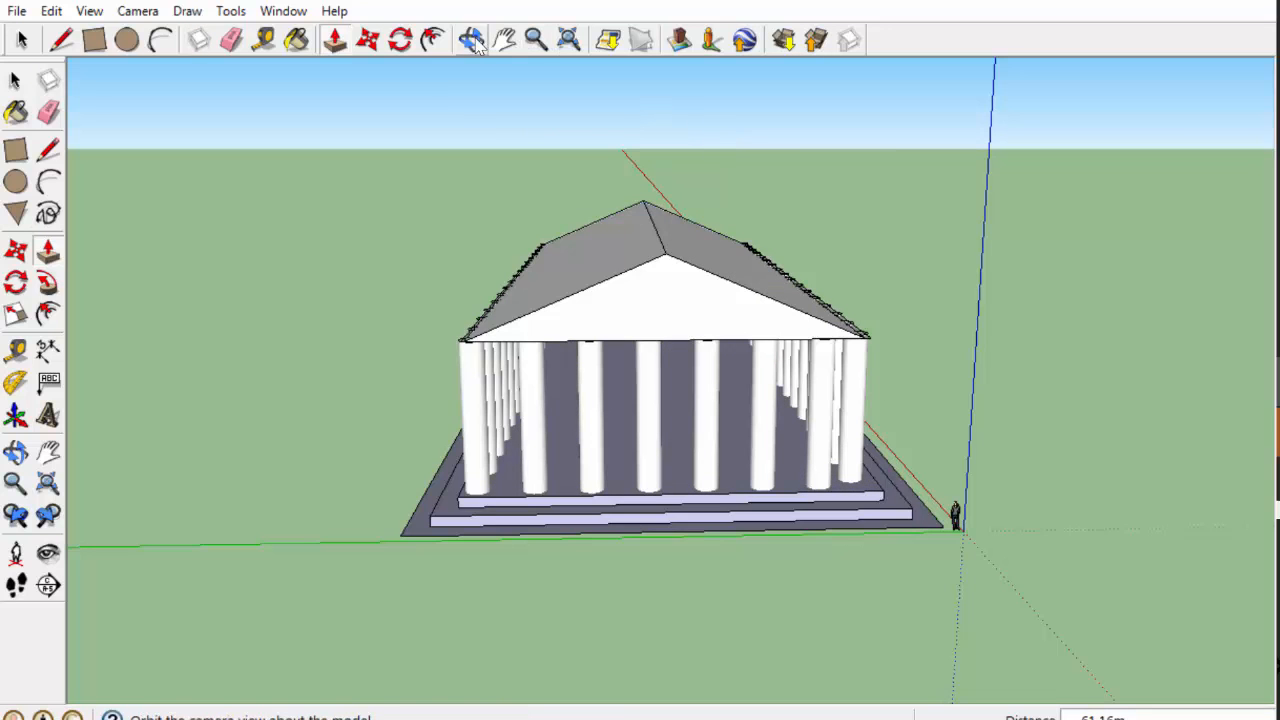